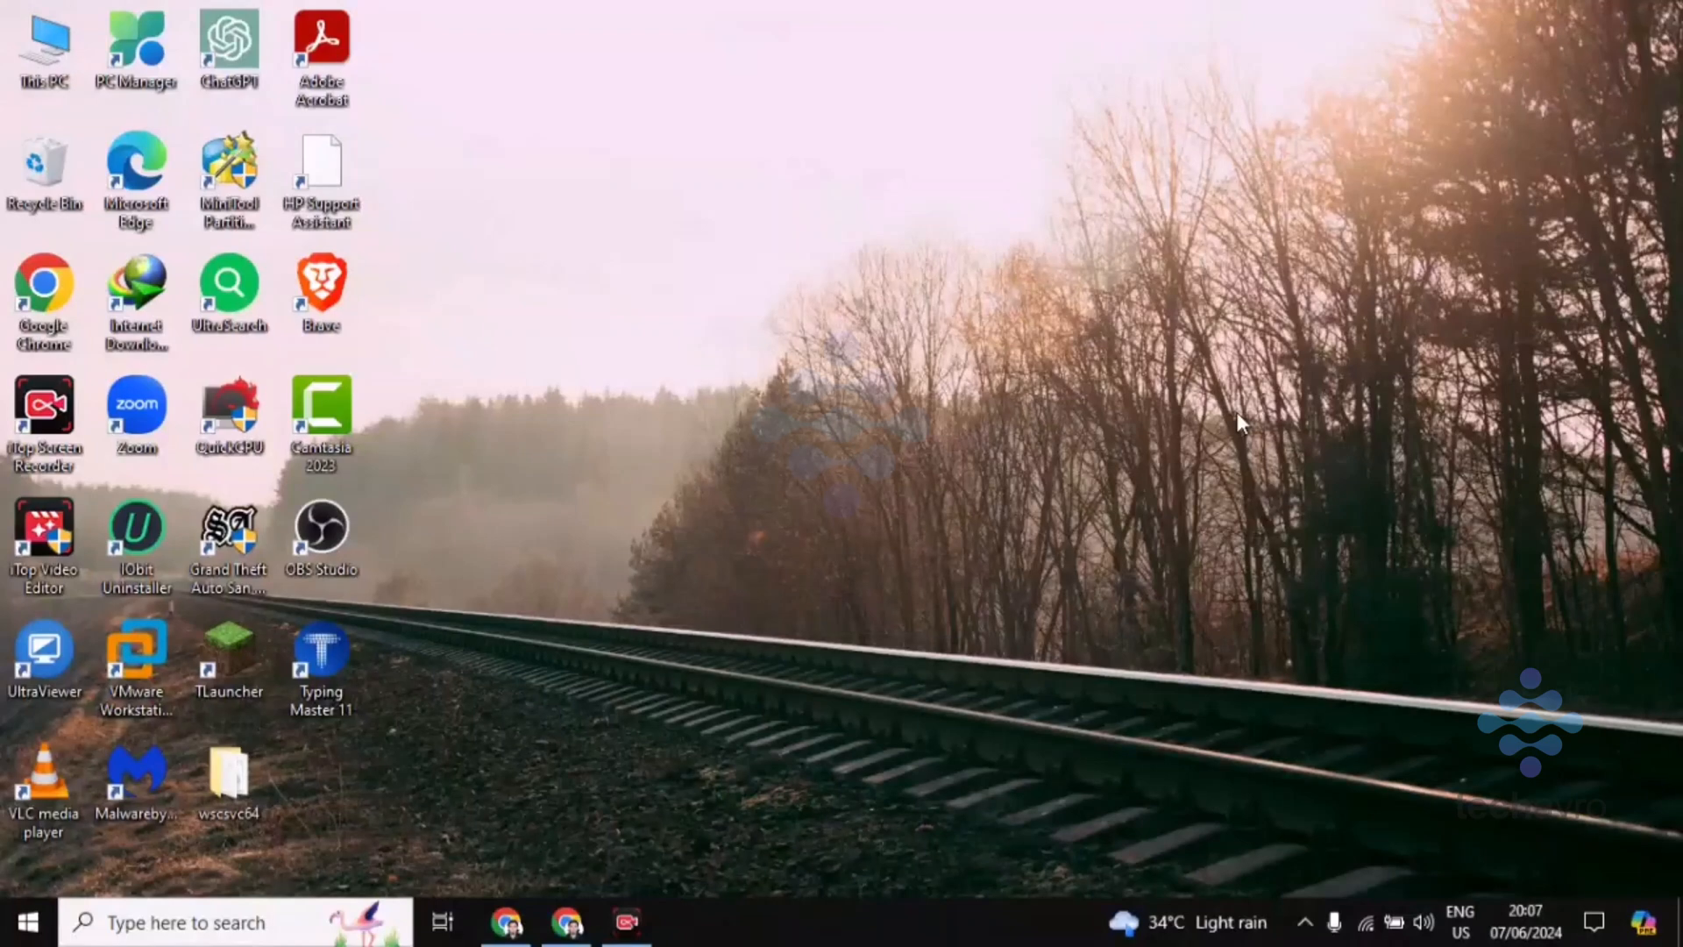
mouse_move(1206, 466)
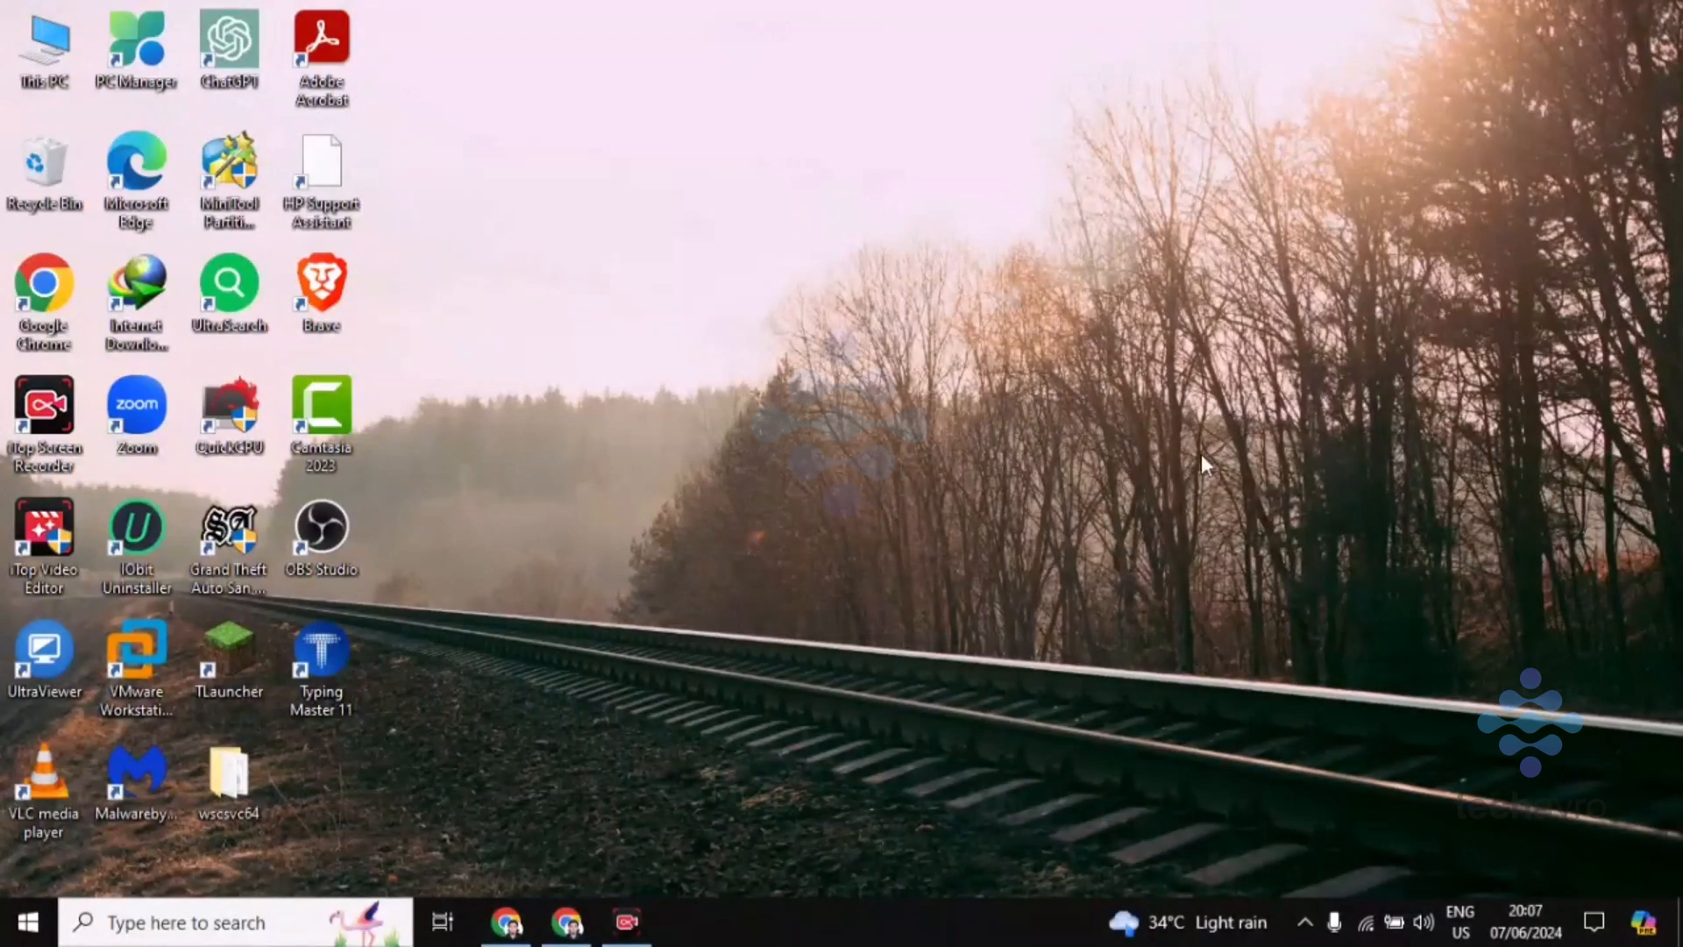
Step: Launch Chrome on facebook.com and choose Meta Business Suite from the left sidebar
click(568, 921)
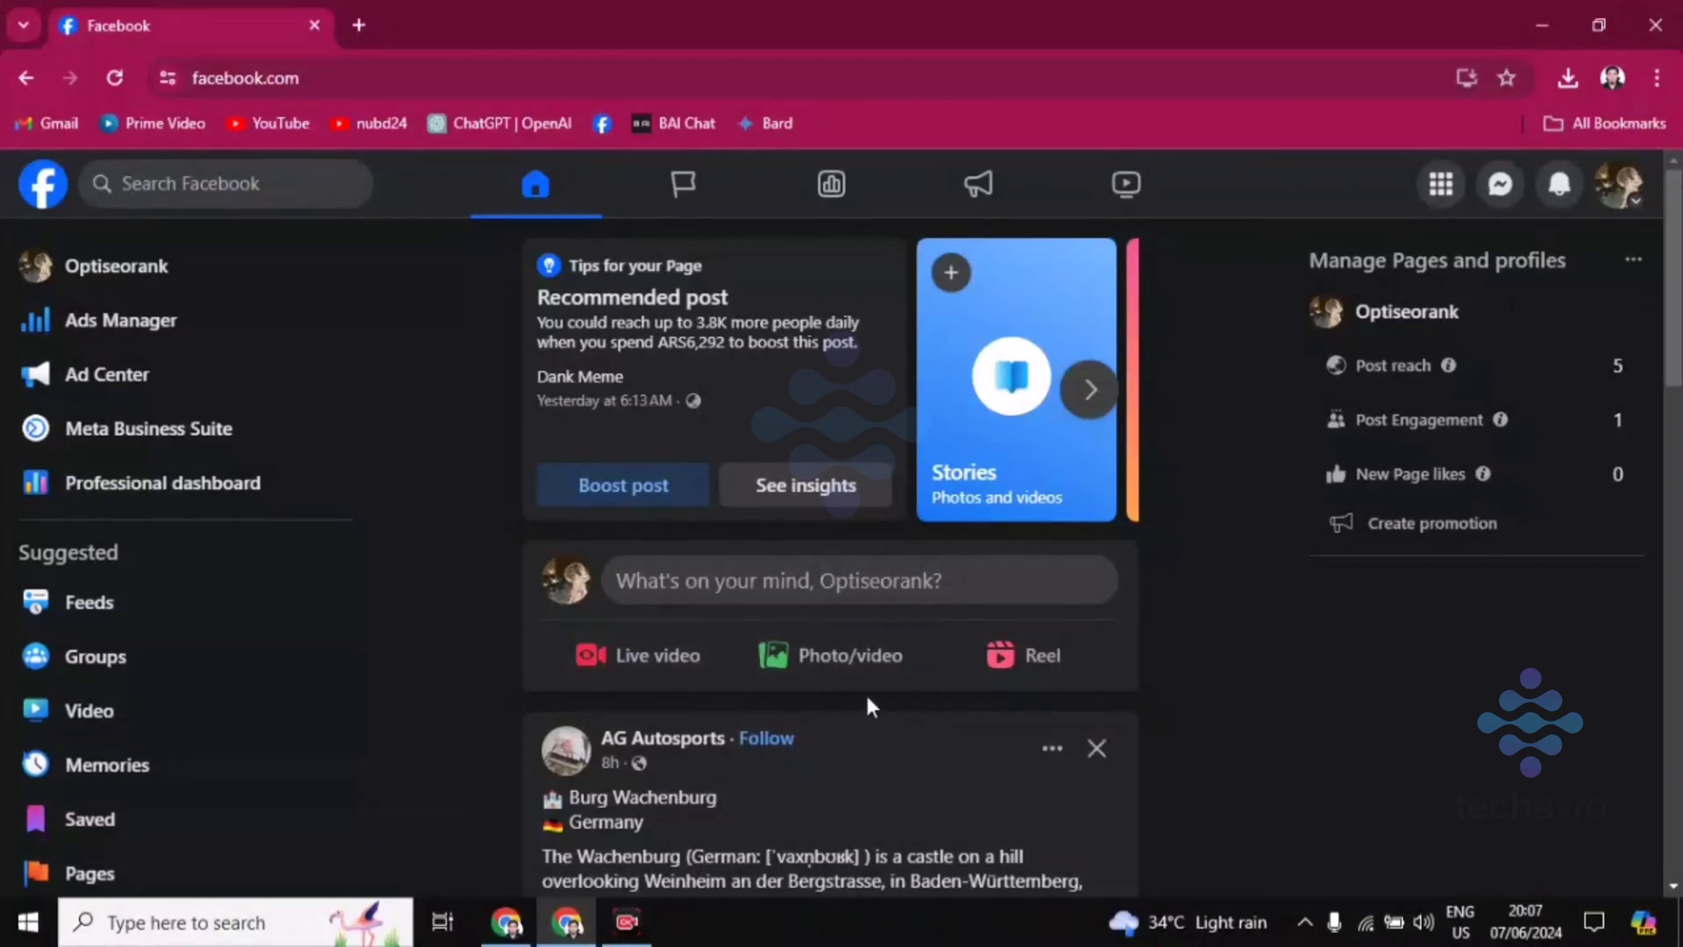
mouse_move(862, 696)
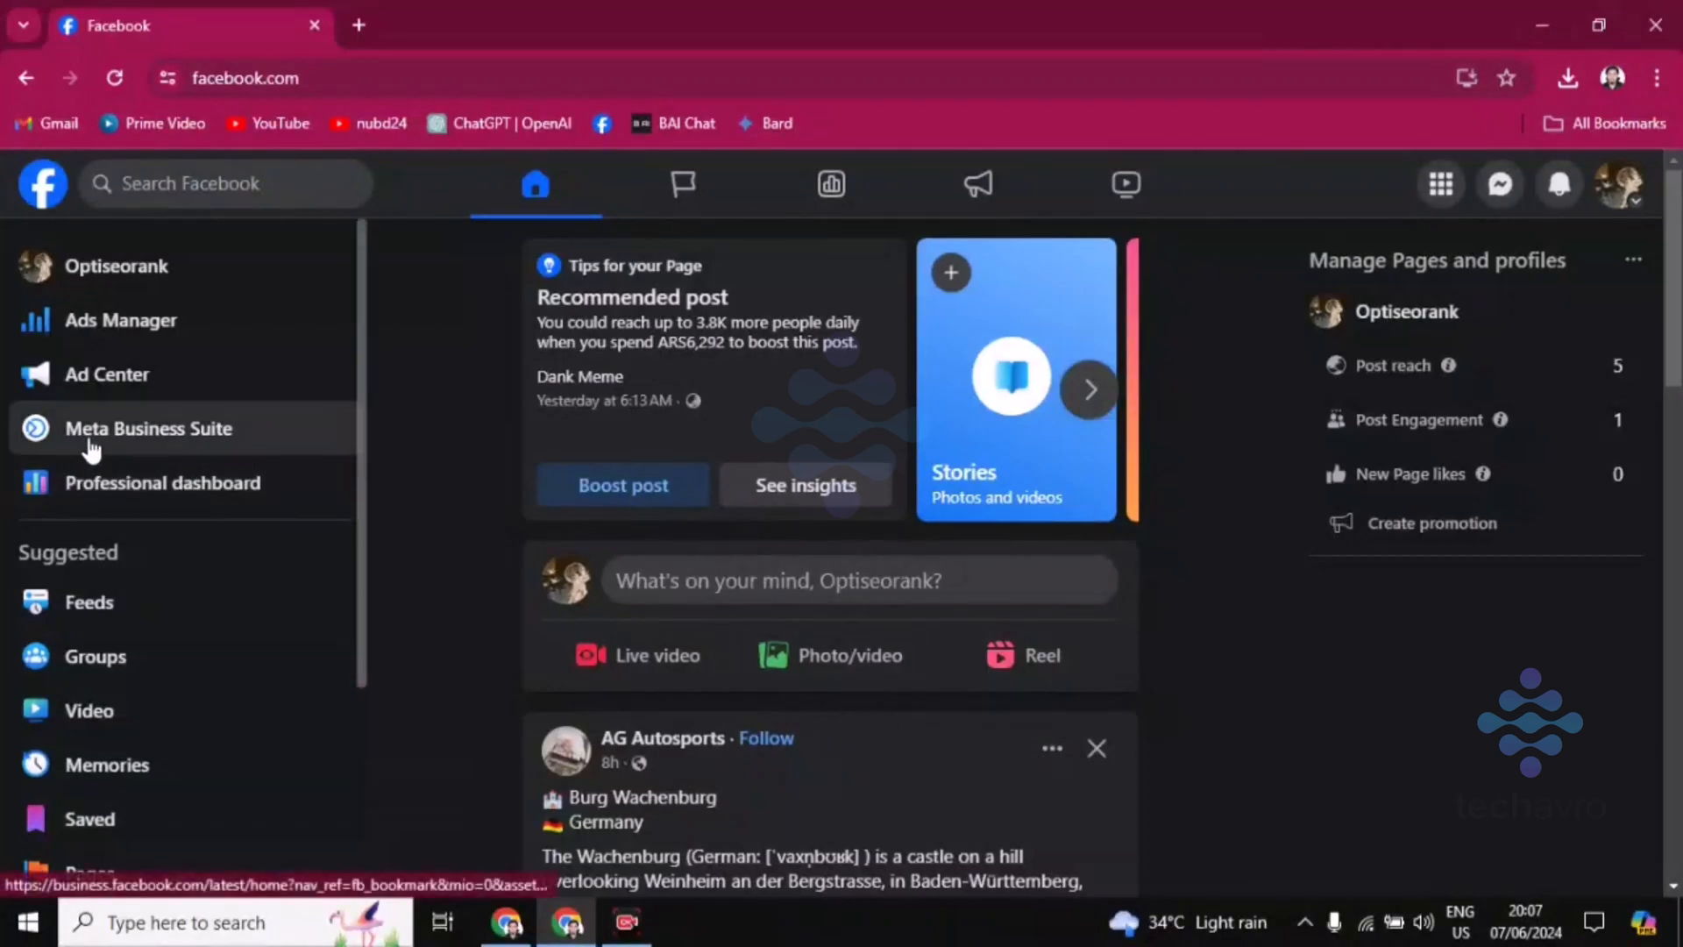
click(172, 428)
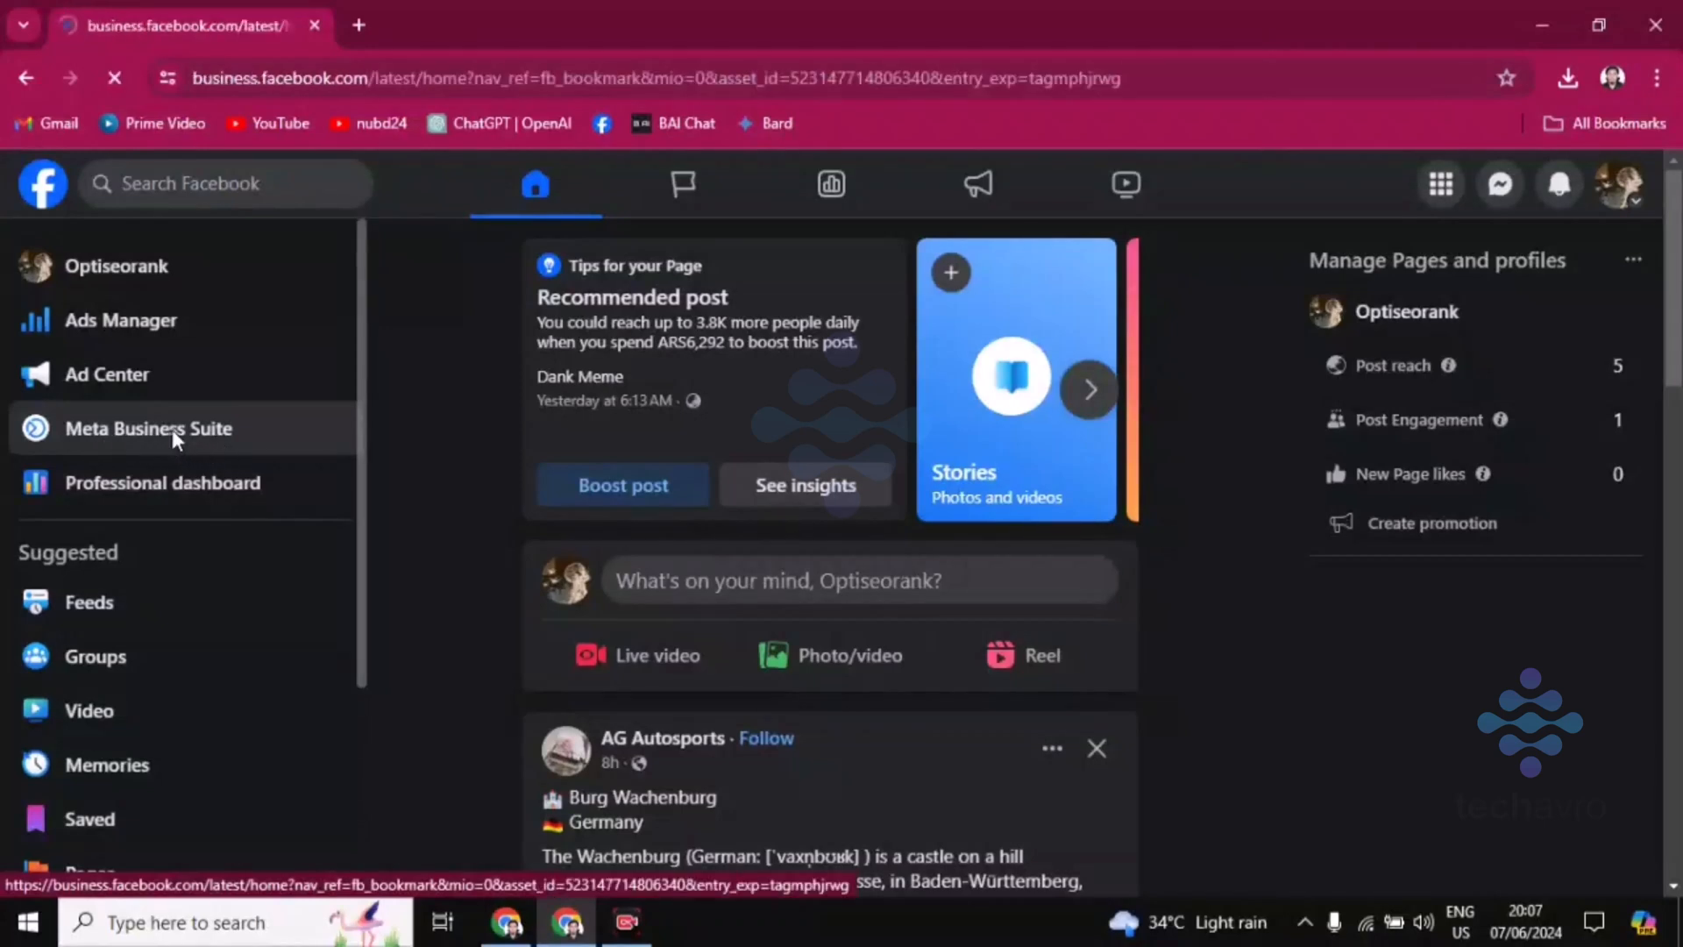
Step: From the Business Suite home, go to Settings to reach the Profiles list
click(147, 427)
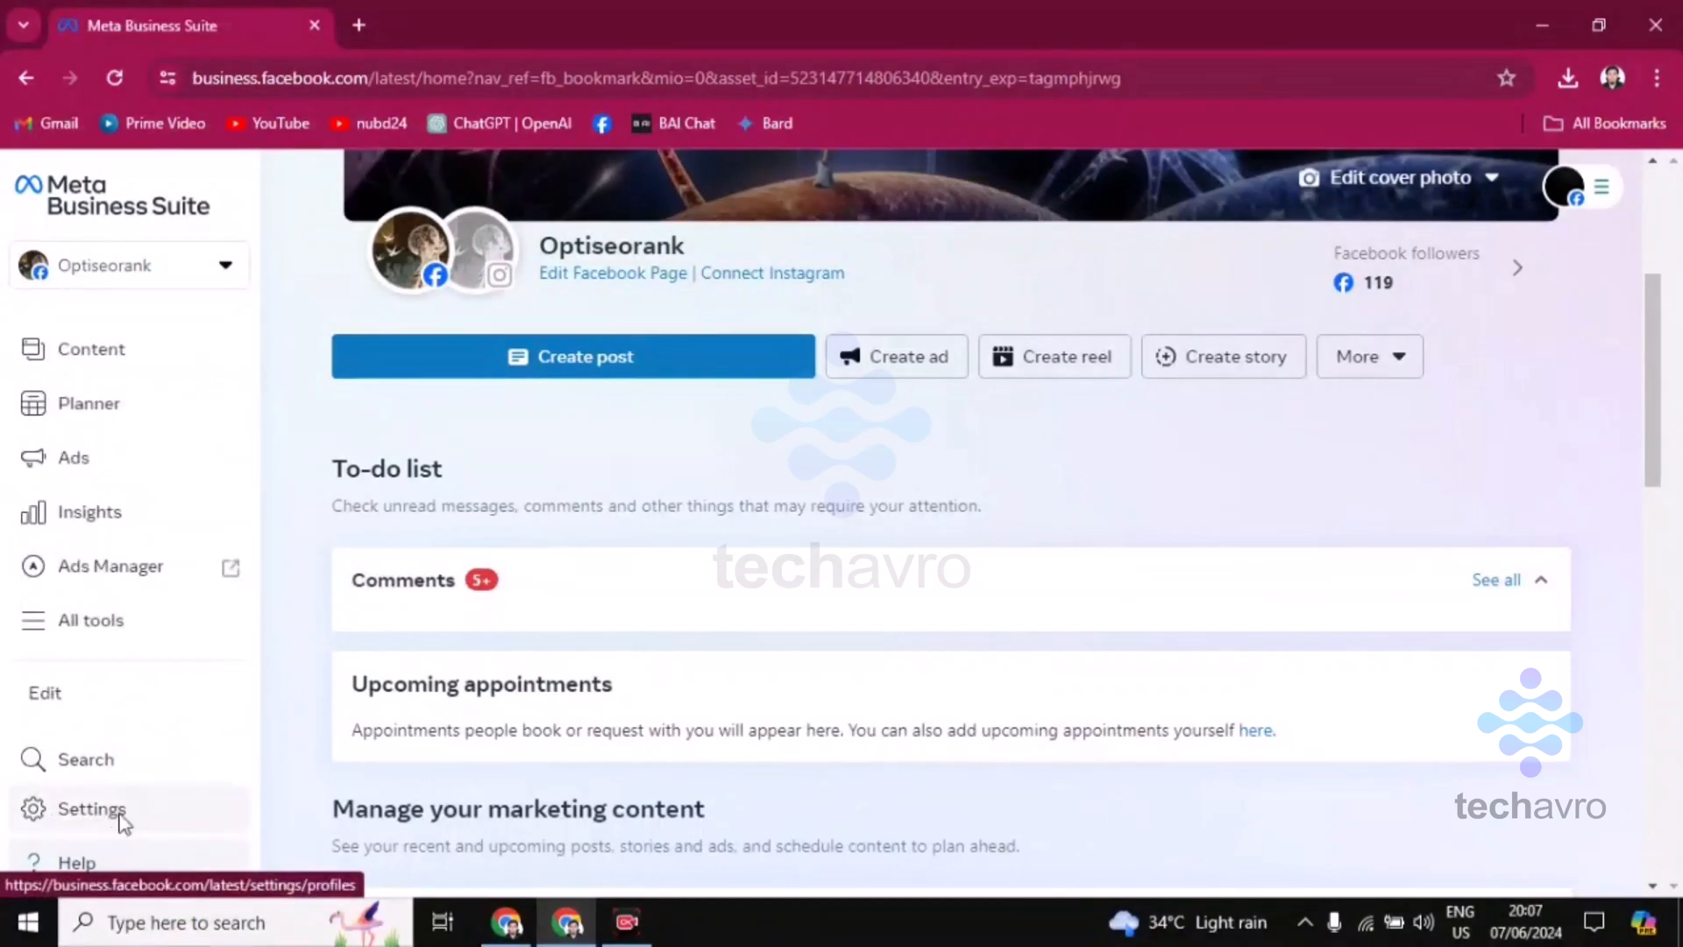
click(91, 810)
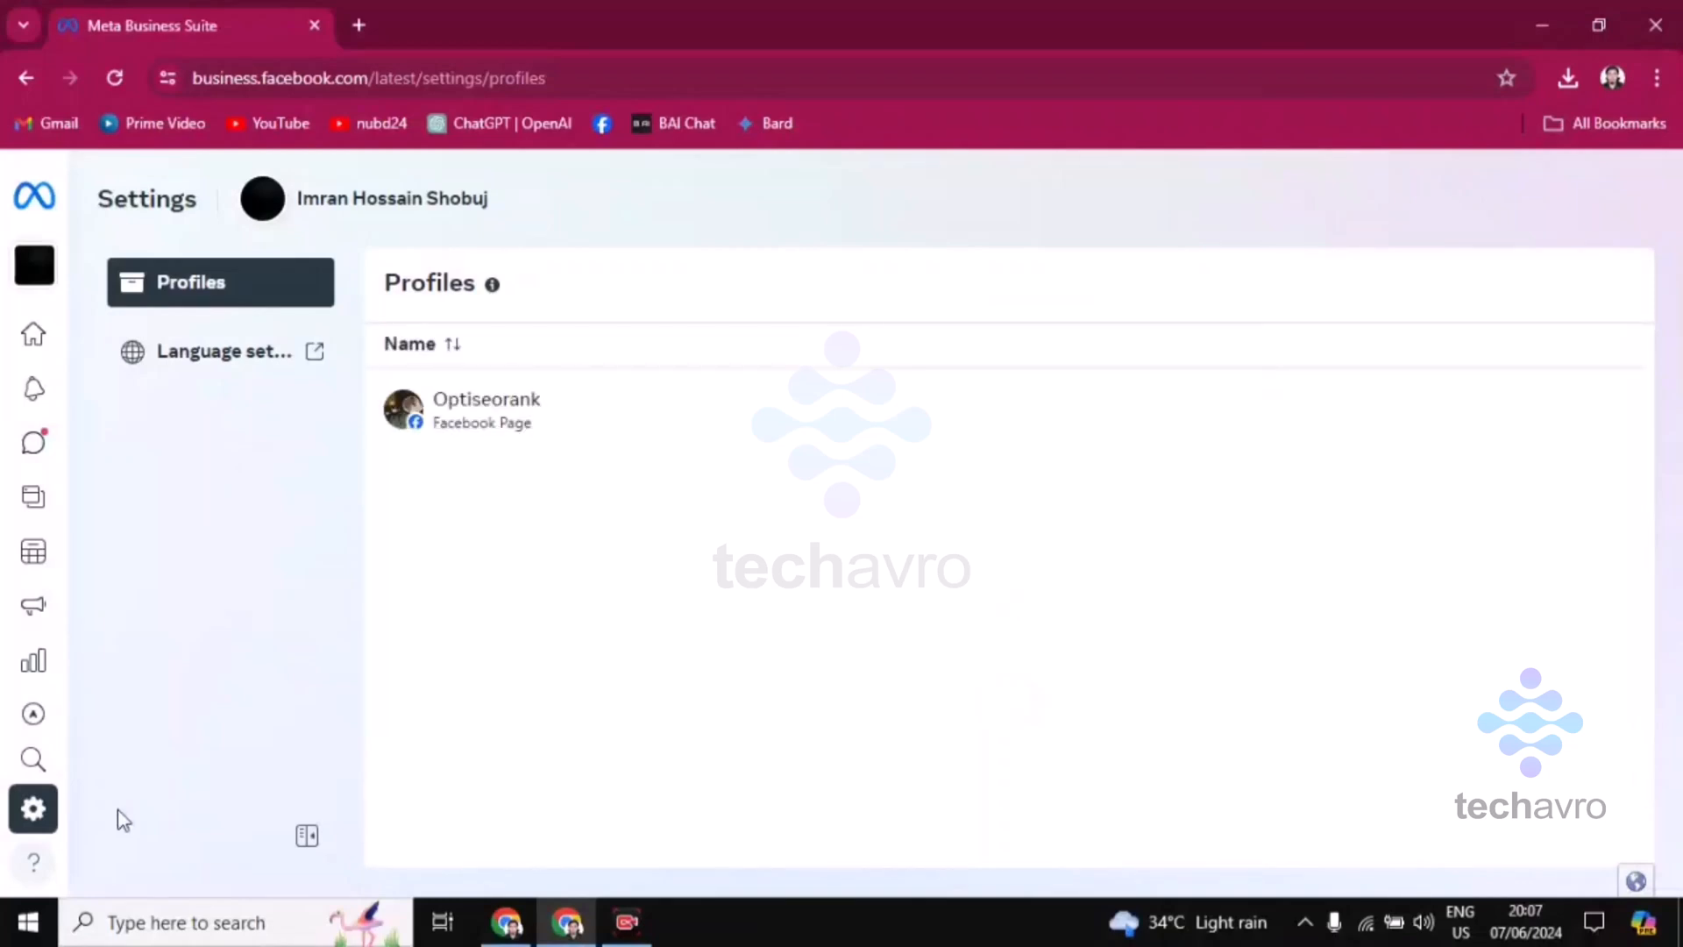
mouse_move(482, 516)
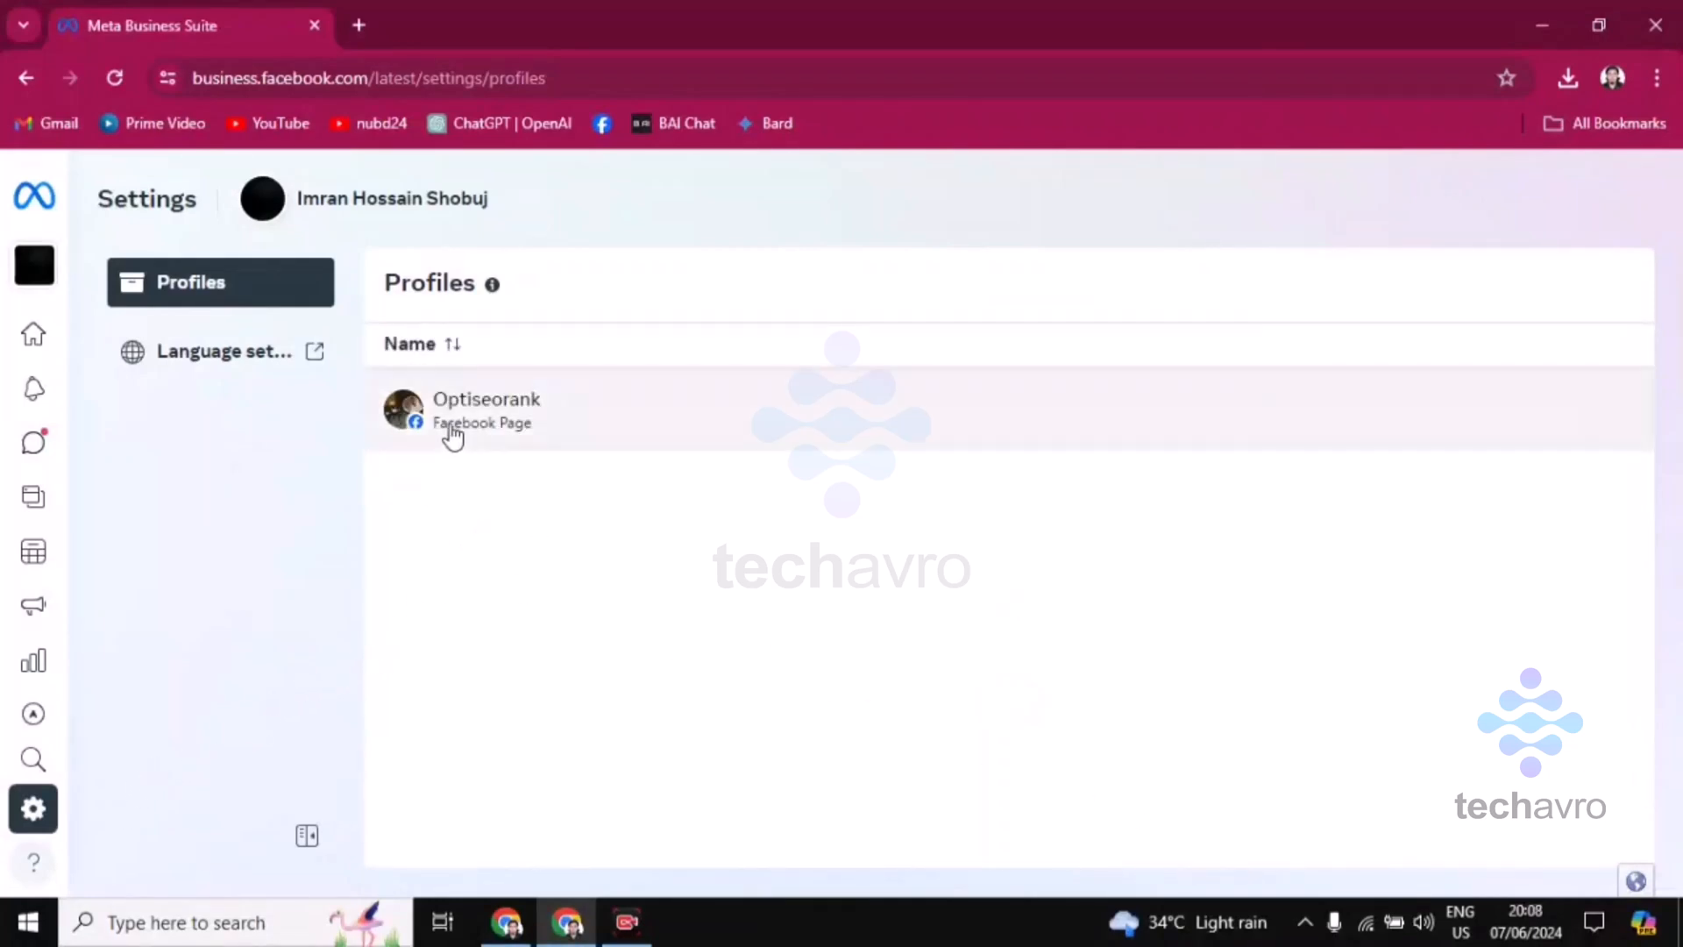
mouse_move(554, 426)
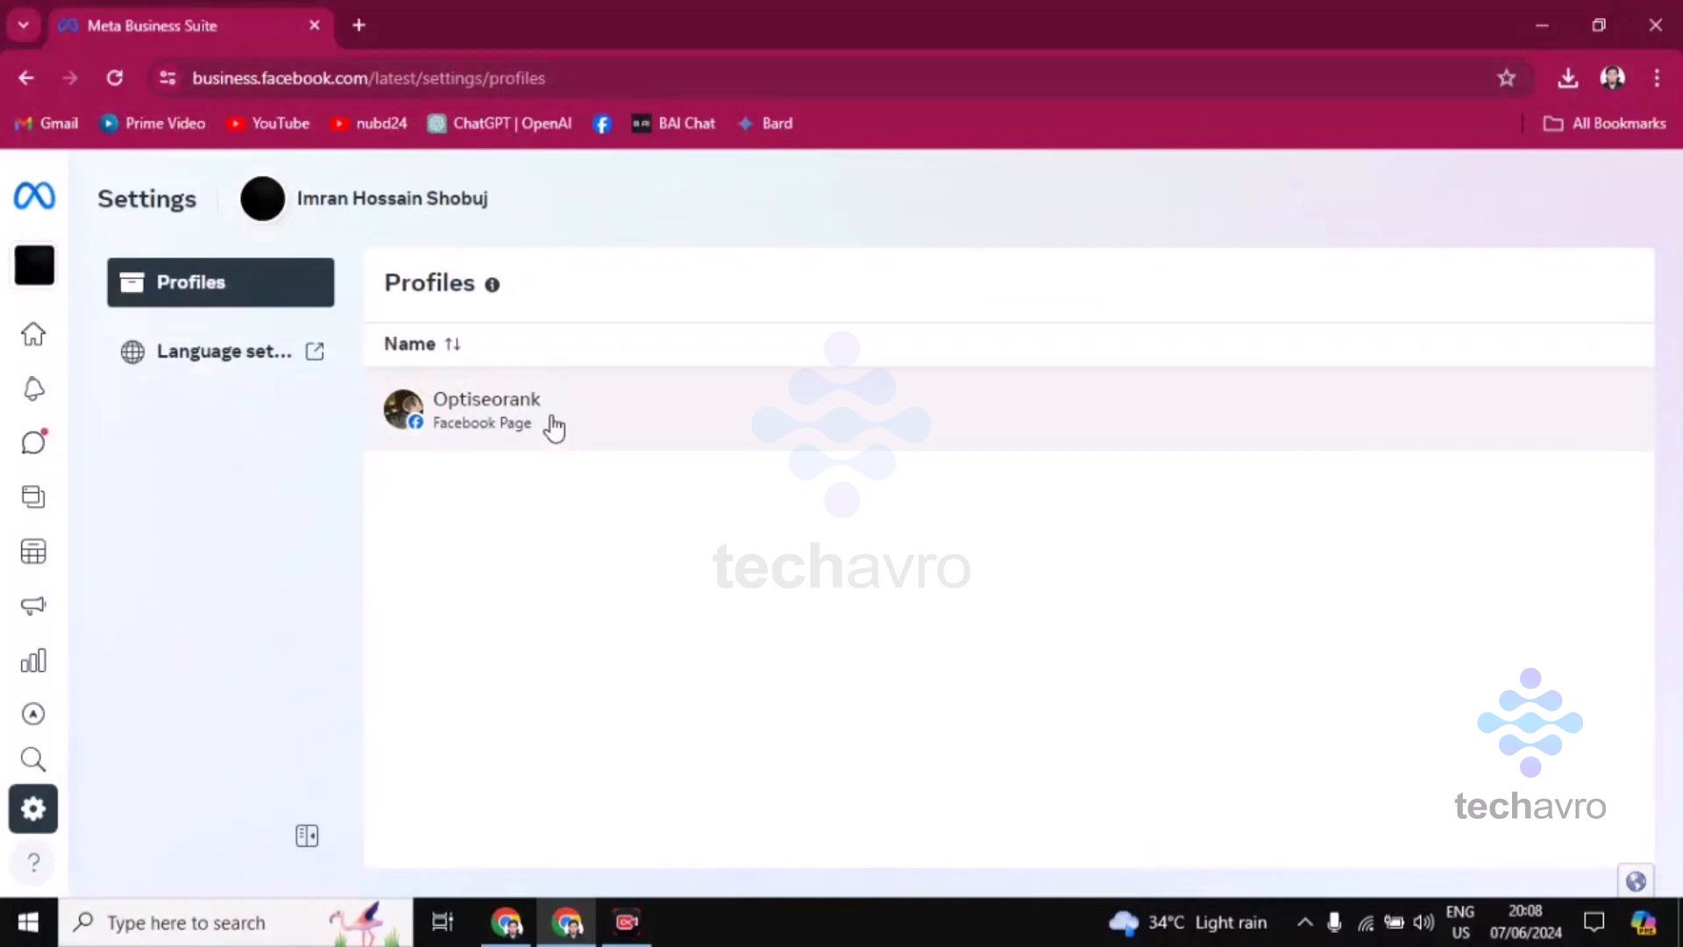
Step: Show the Optiseorank summary panel and highlight its Page ID under Page Info
click(486, 411)
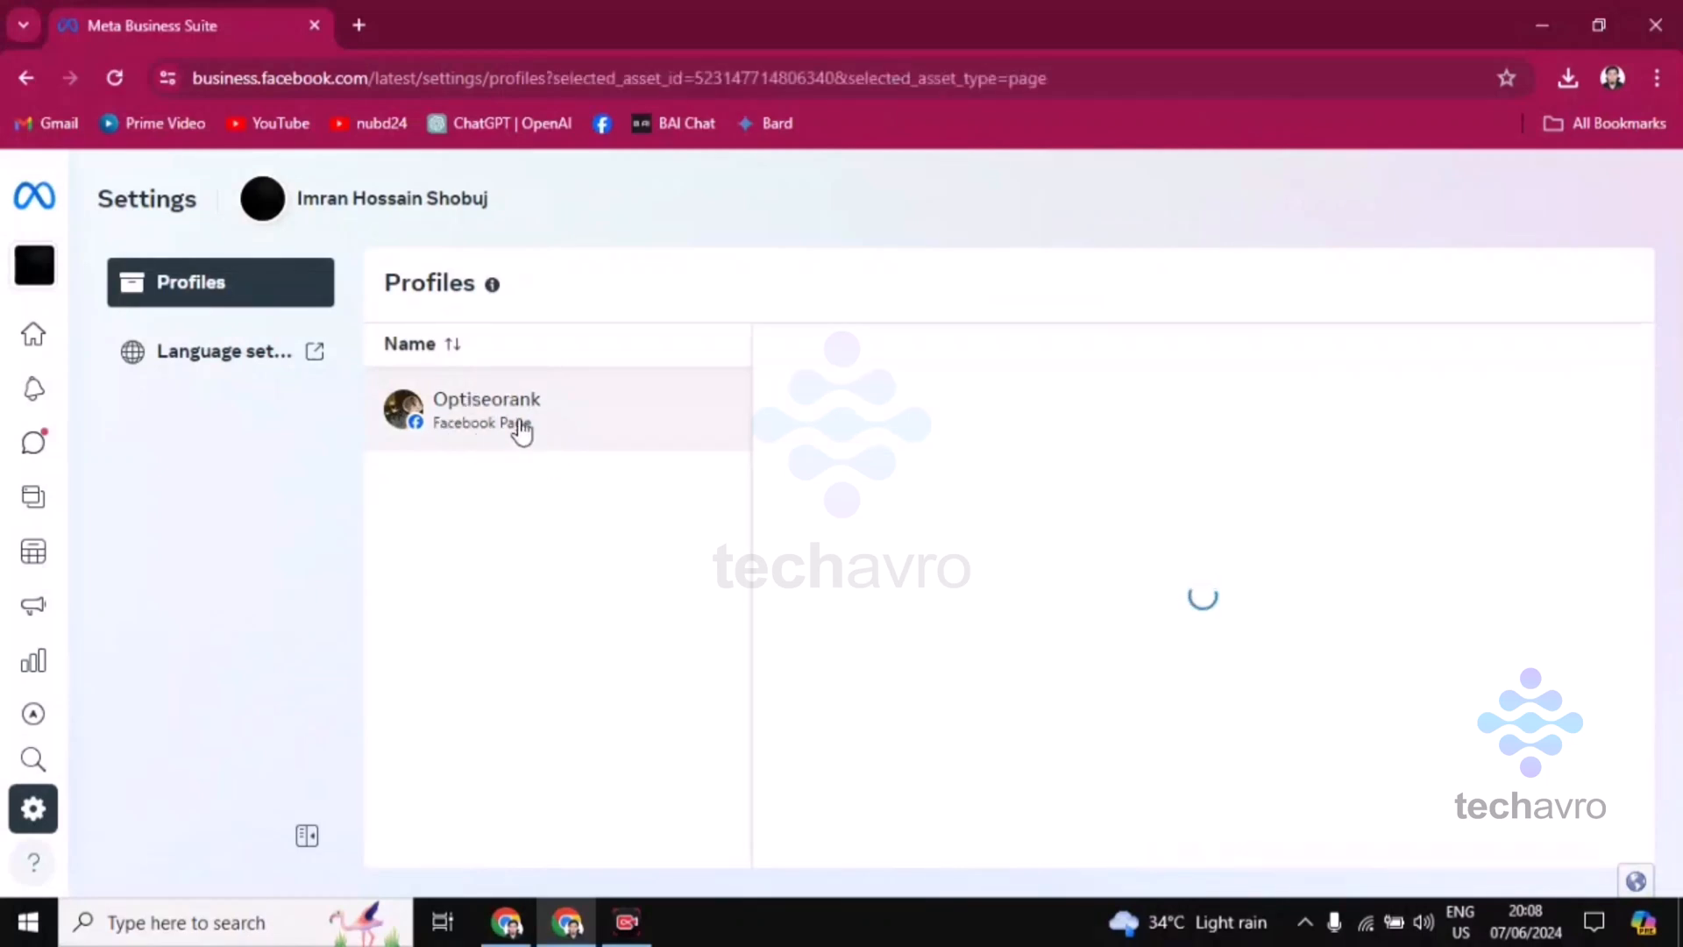
click(512, 410)
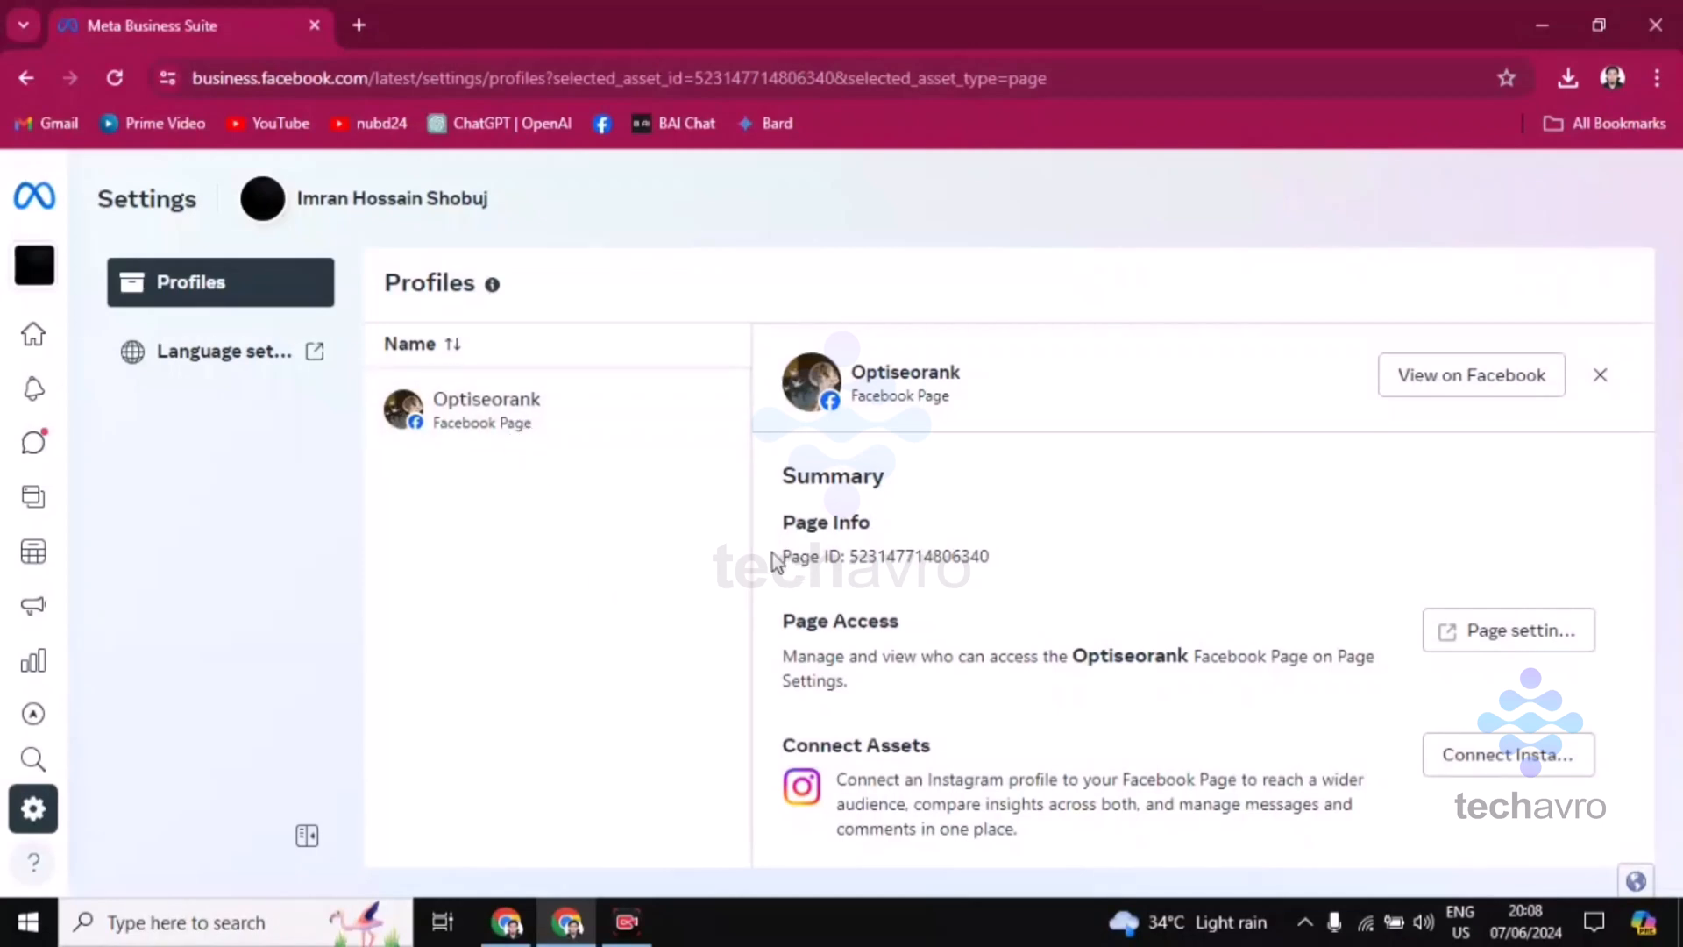
drag(780, 556, 993, 556)
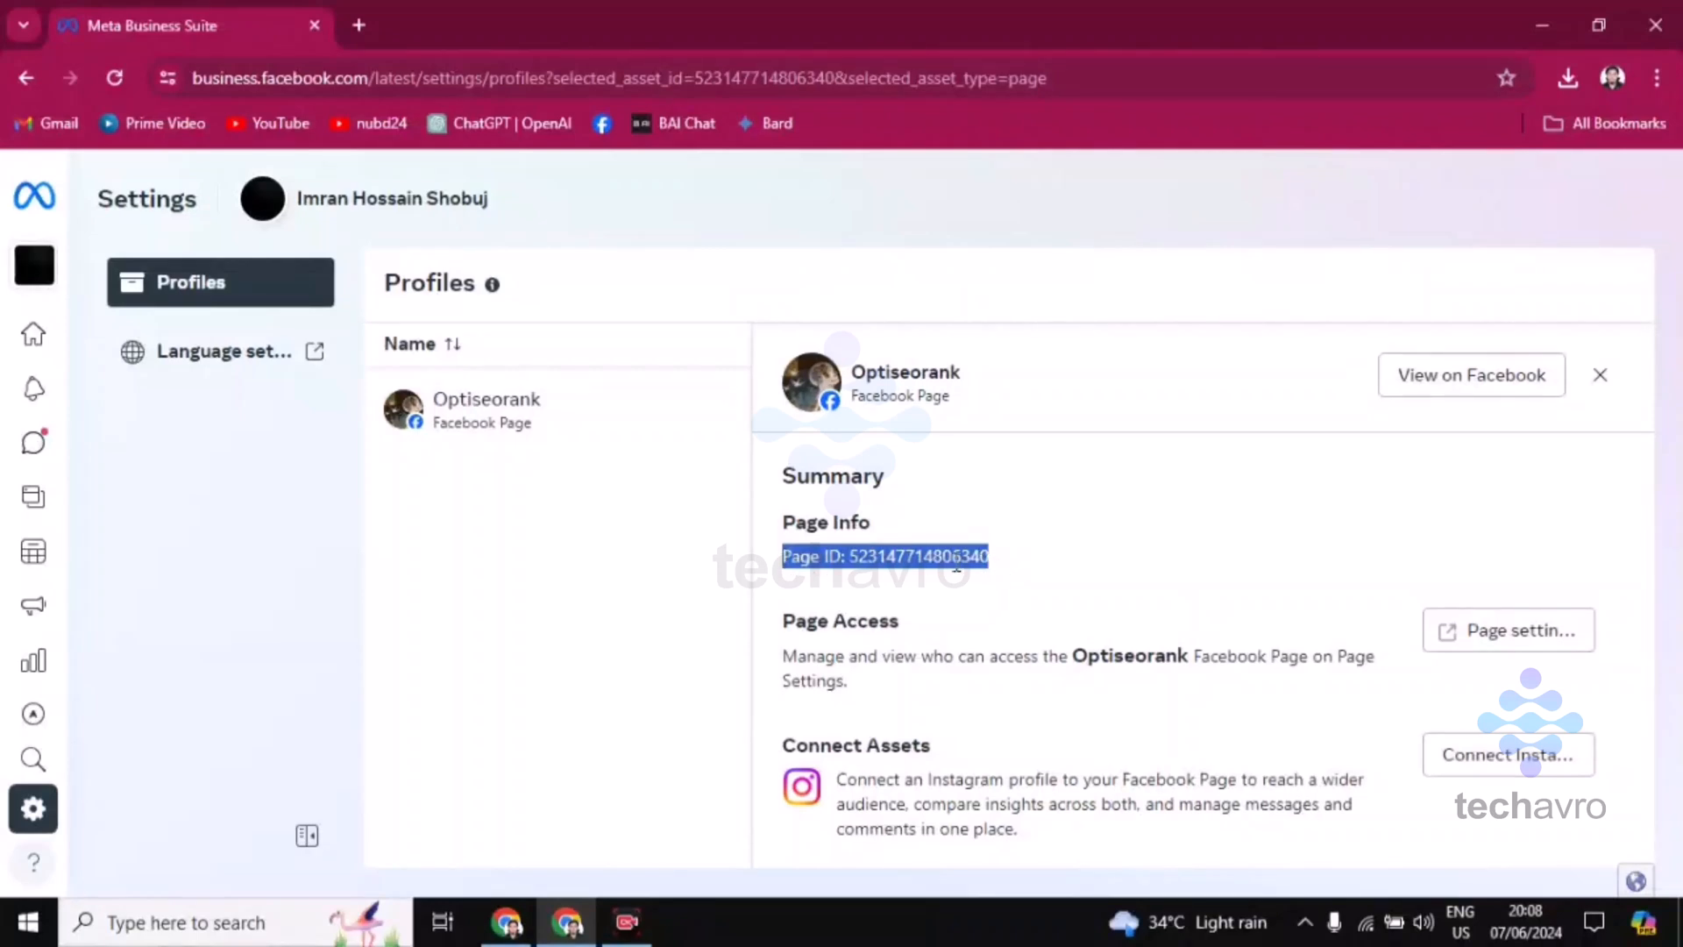
click(950, 555)
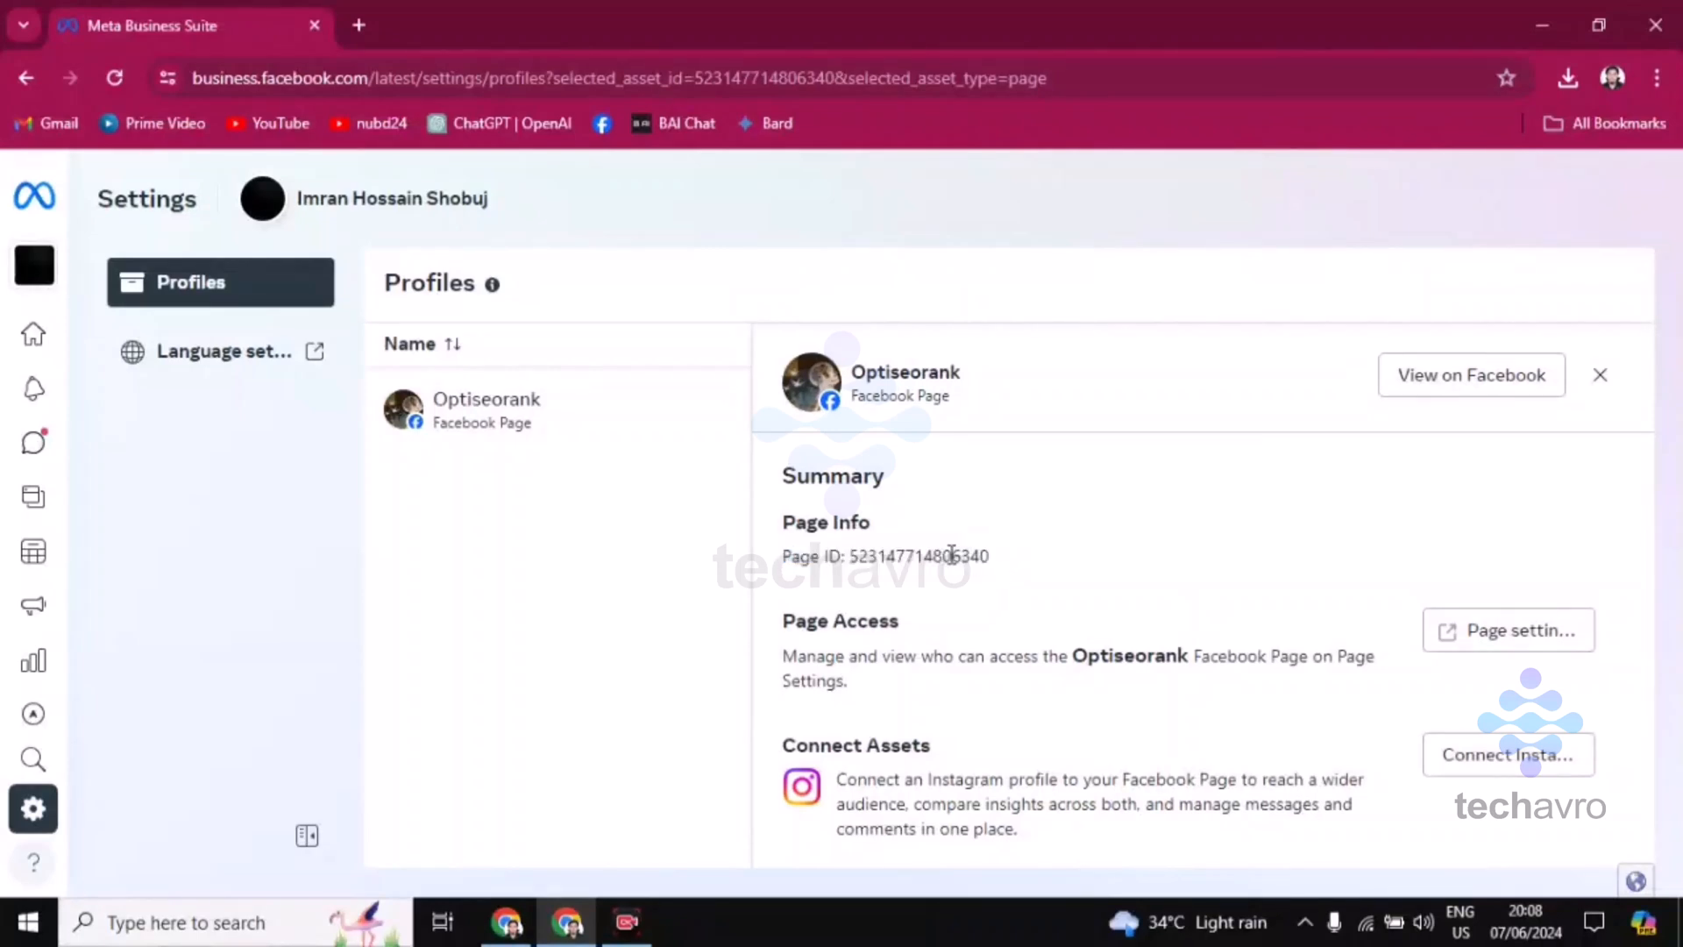